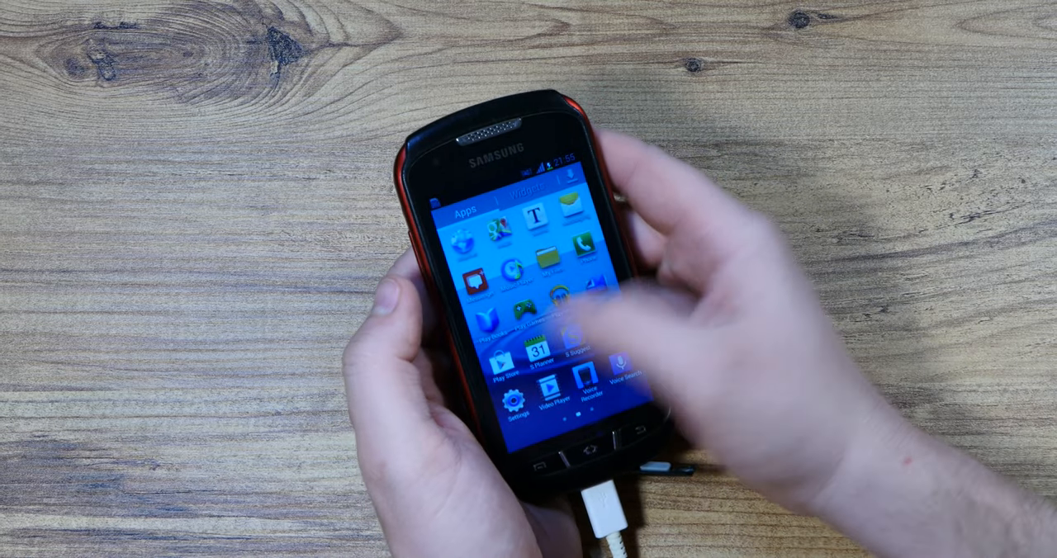
{"action": "scroll", "scroll_direction": "left", "scroll_amount": 3}
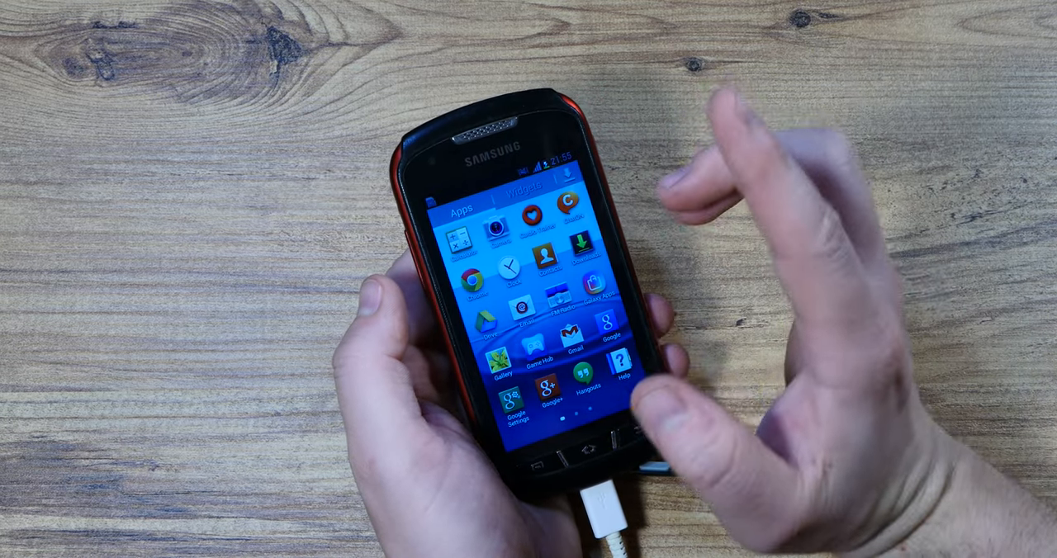